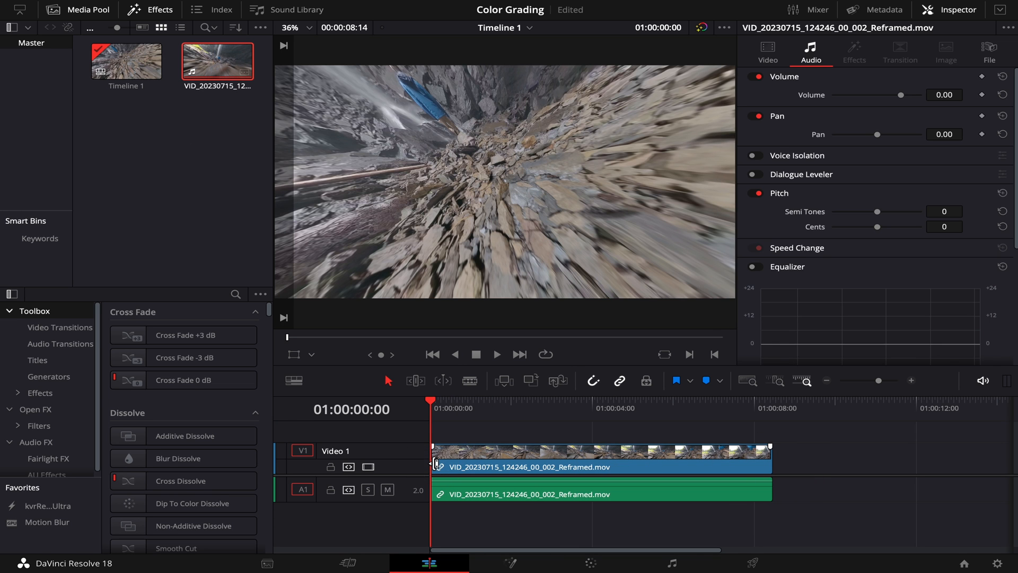
# Switch to the Color page to start grading the waterfall clip.
pyautogui.click(554, 557)
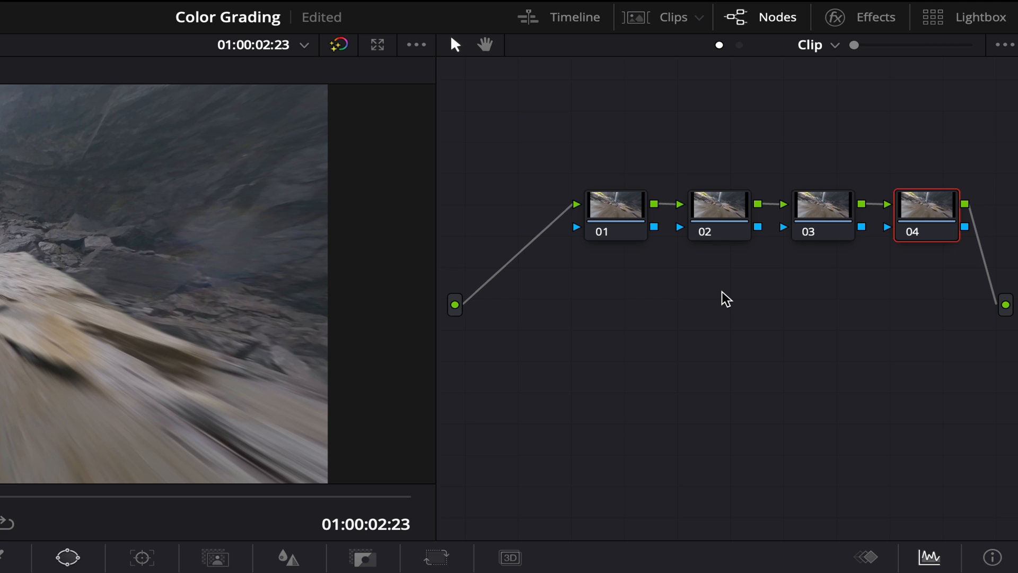
pyautogui.moveTo(686, 267)
pyautogui.write('Basic')
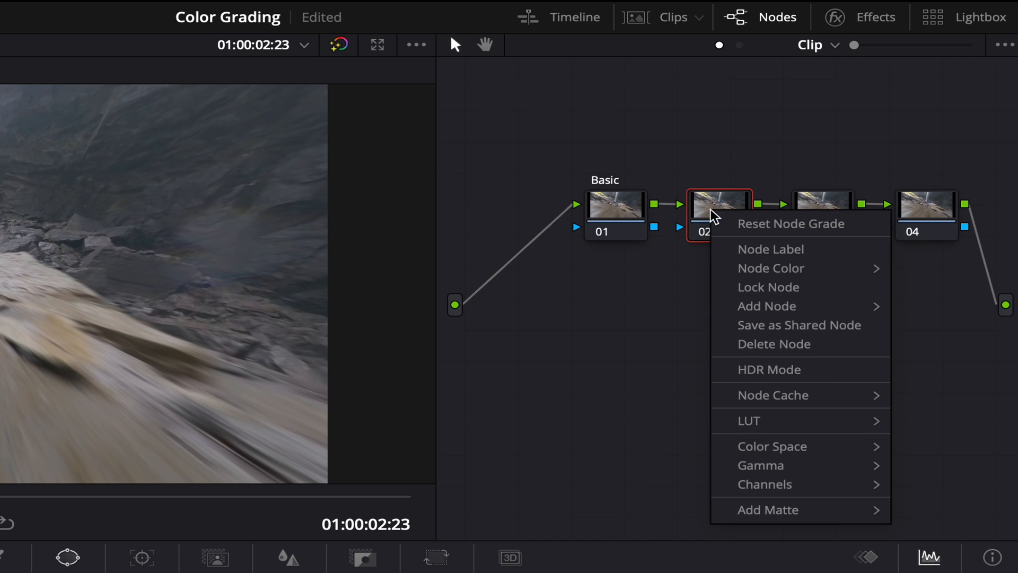
# Label the third serial node via its Node Label option (Masking).
pyautogui.rightClick(823, 205)
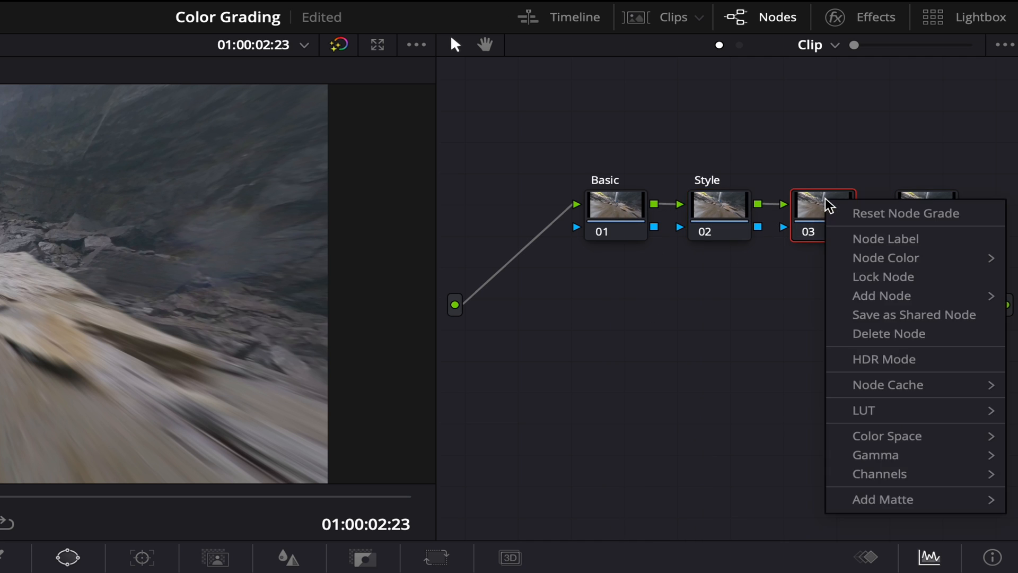
pyautogui.click(881, 296)
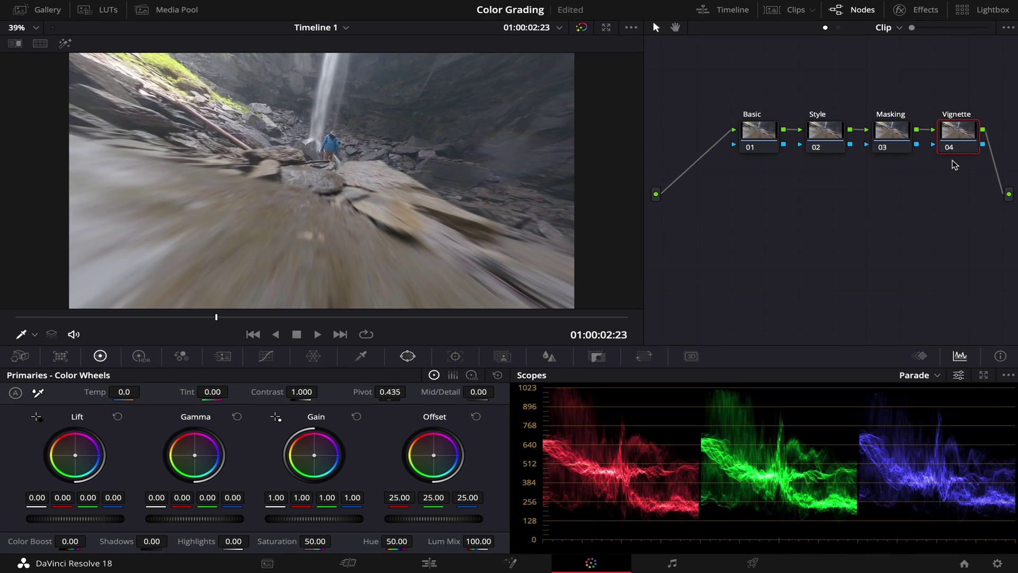
pyautogui.moveTo(877, 209)
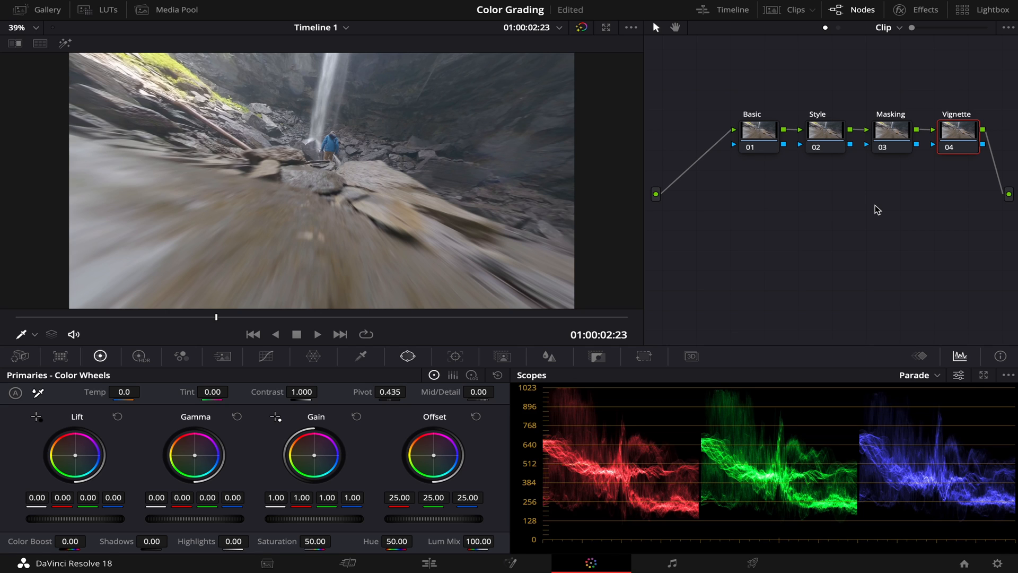
pyautogui.moveTo(767, 133)
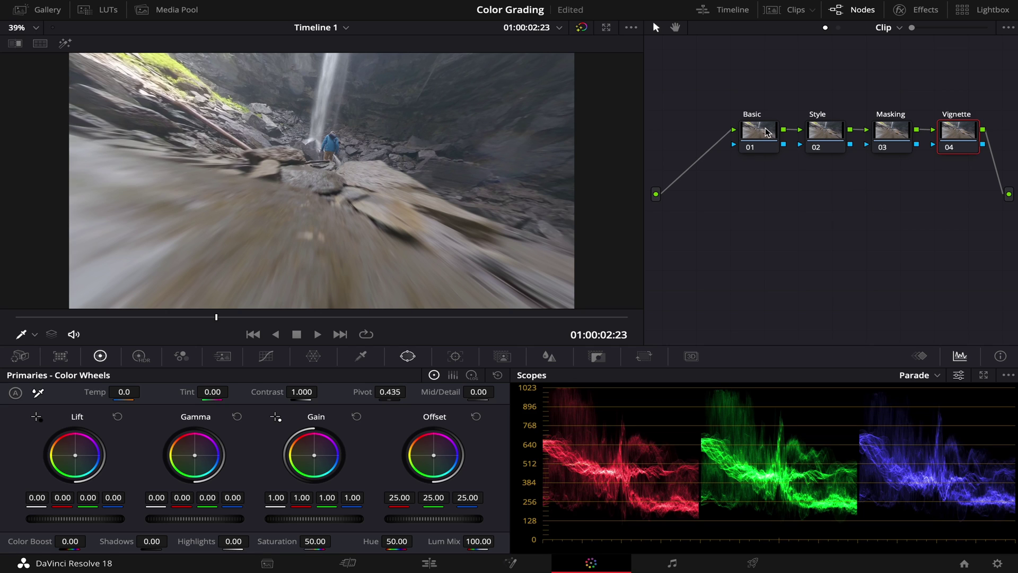
# Select the Basic node and bring up its custom curves for an S-shaped contrast curve.
pyautogui.click(758, 134)
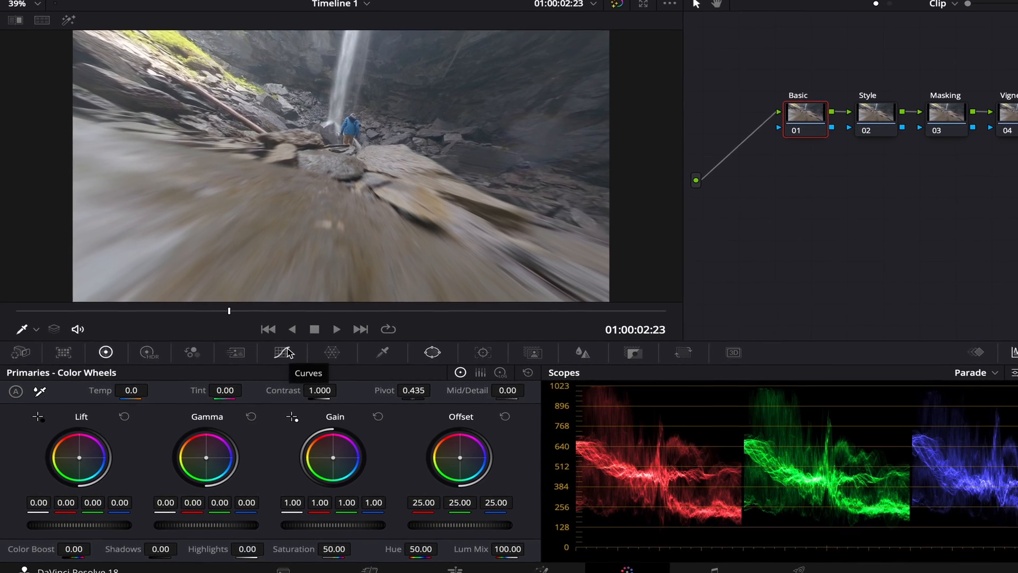
pyautogui.click(284, 352)
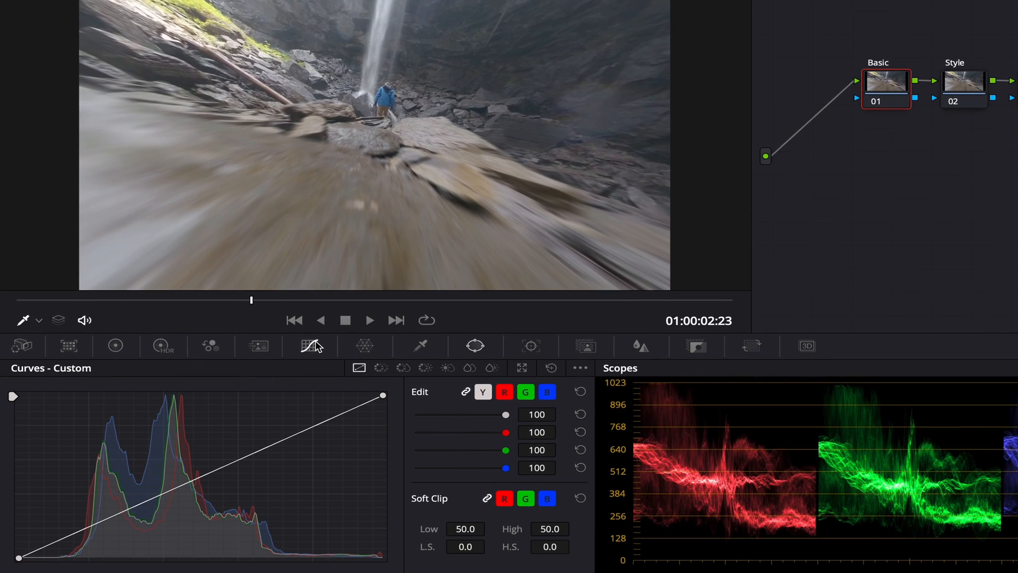
pyautogui.moveTo(16, 382)
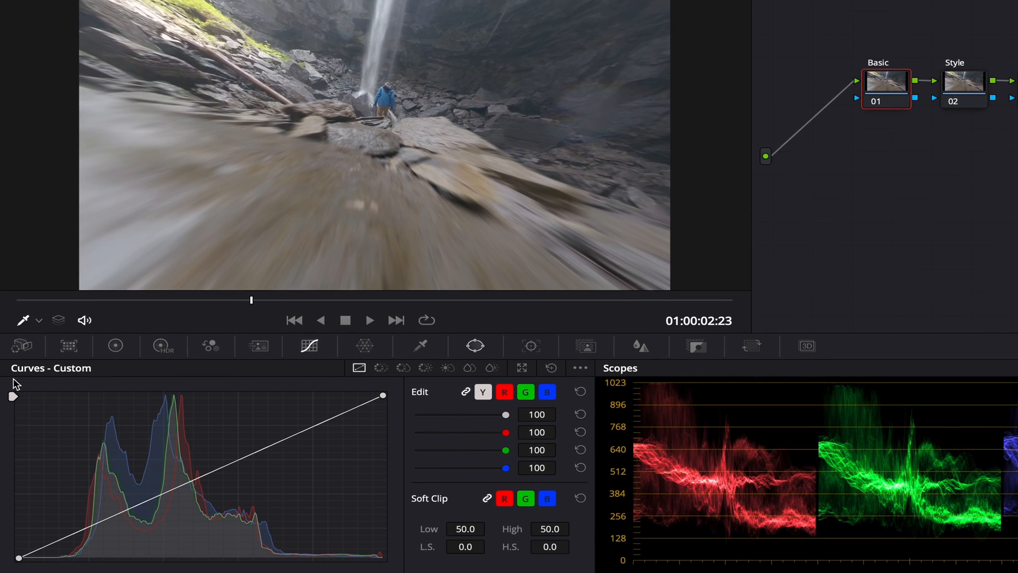
pyautogui.moveTo(159, 432)
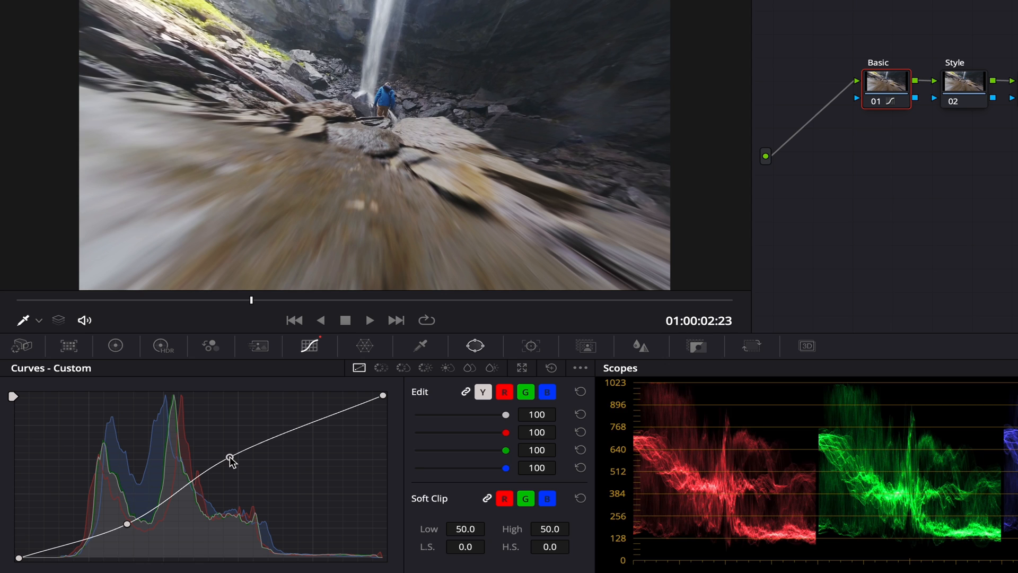
pyautogui.moveTo(115, 345)
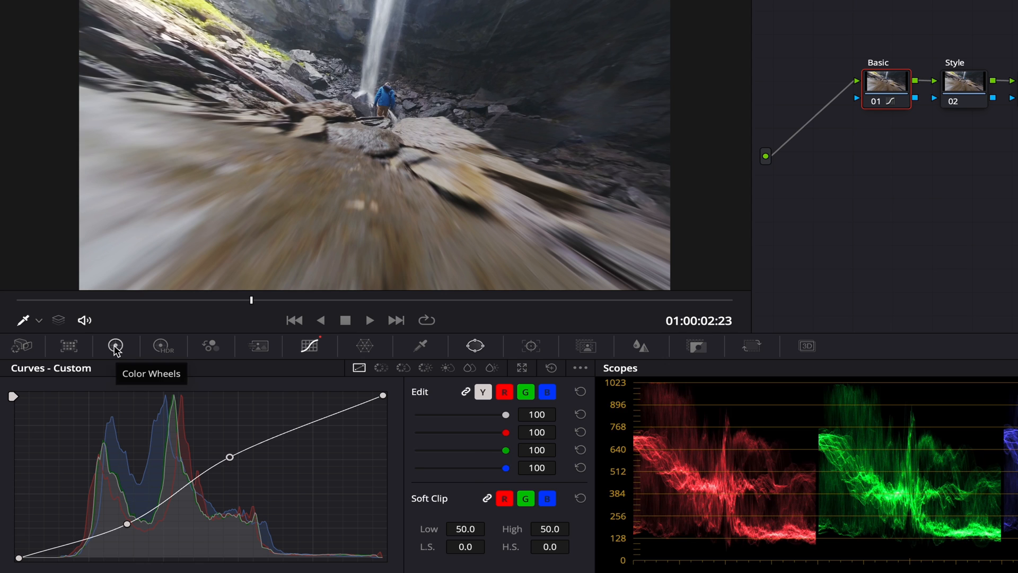
# Return to the Color Wheels and raise the Basic node's saturation to 60.
pyautogui.click(114, 346)
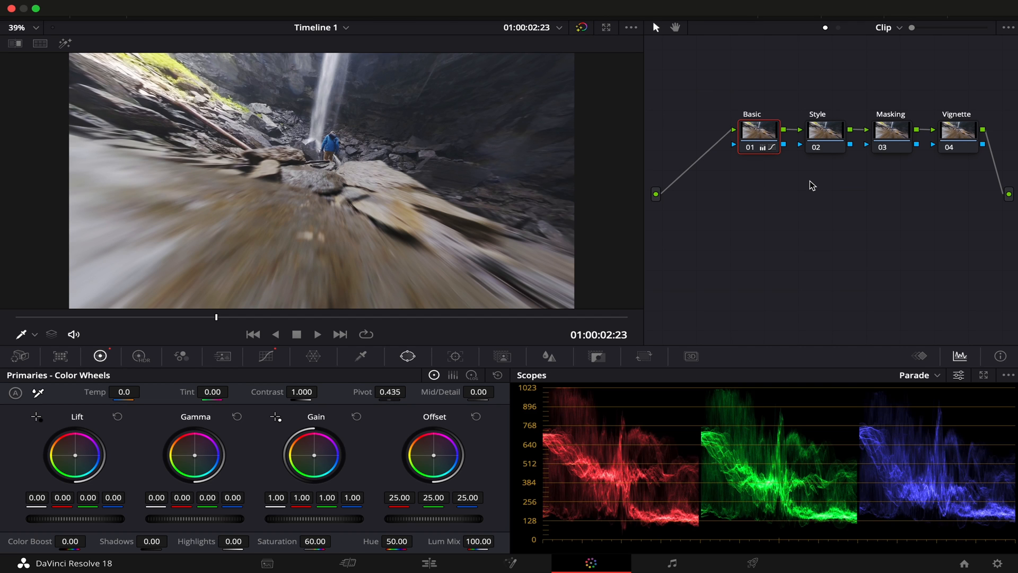
# Select the Style node and bring up the hue-saturation Color Warper grid.
pyautogui.click(825, 131)
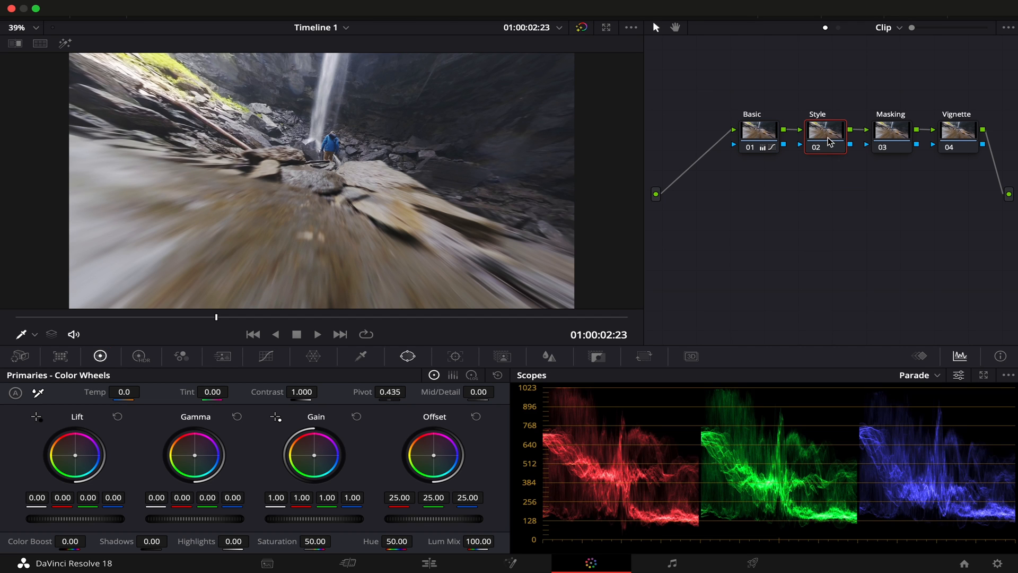
pyautogui.moveTo(796, 196)
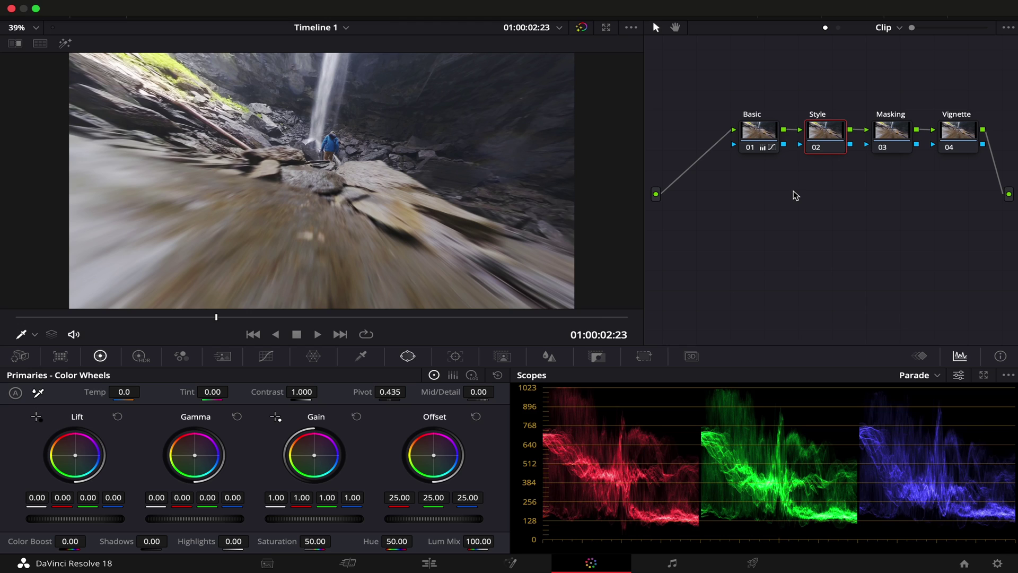
pyautogui.moveTo(724, 216)
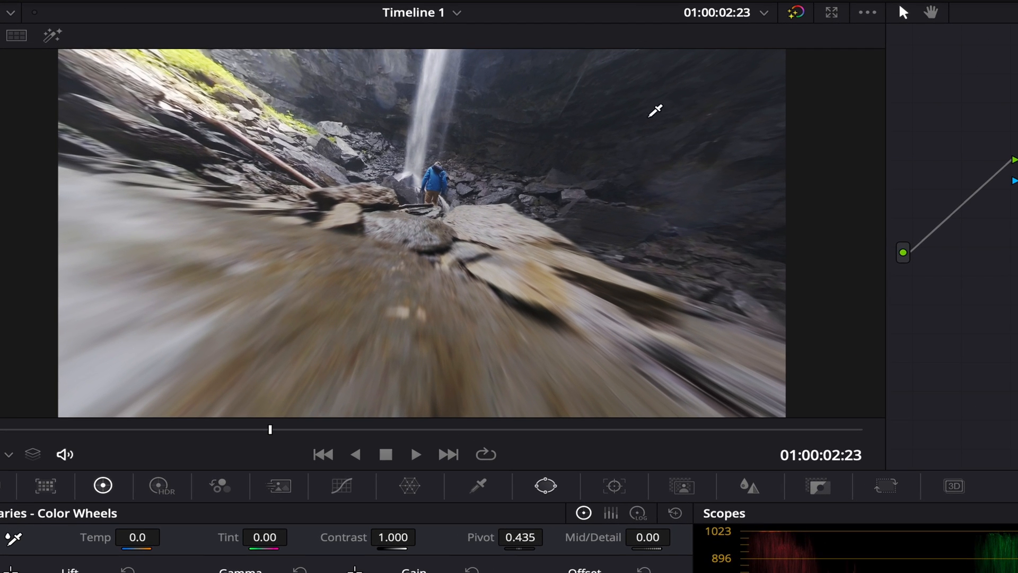
pyautogui.moveTo(387, 366)
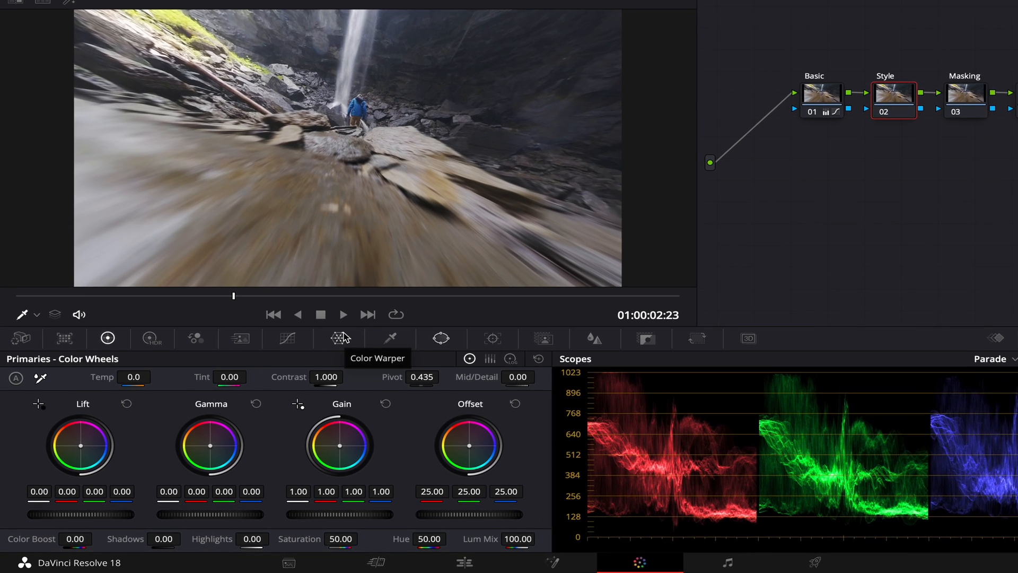
pyautogui.click(339, 337)
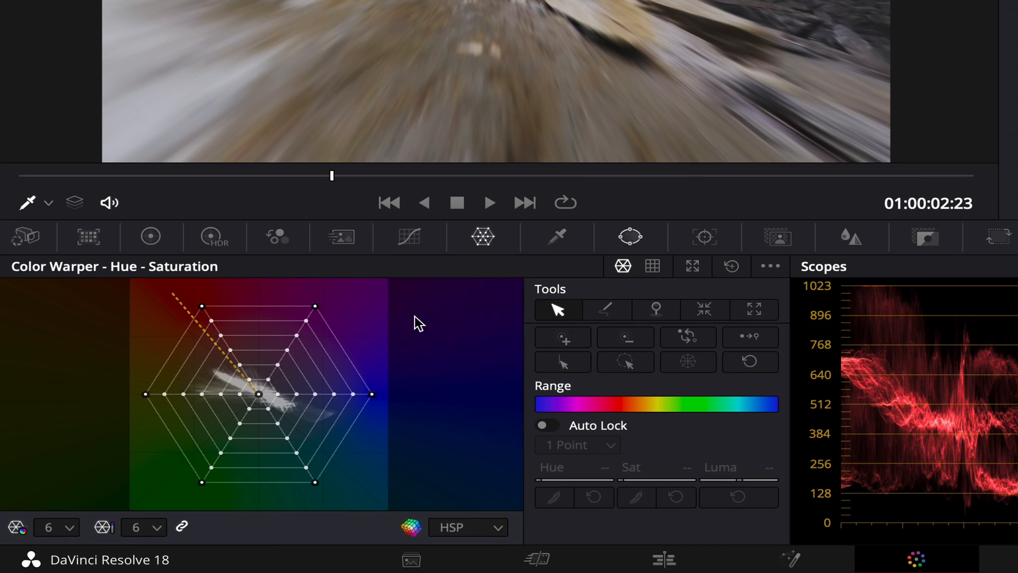
pyautogui.moveTo(224, 380)
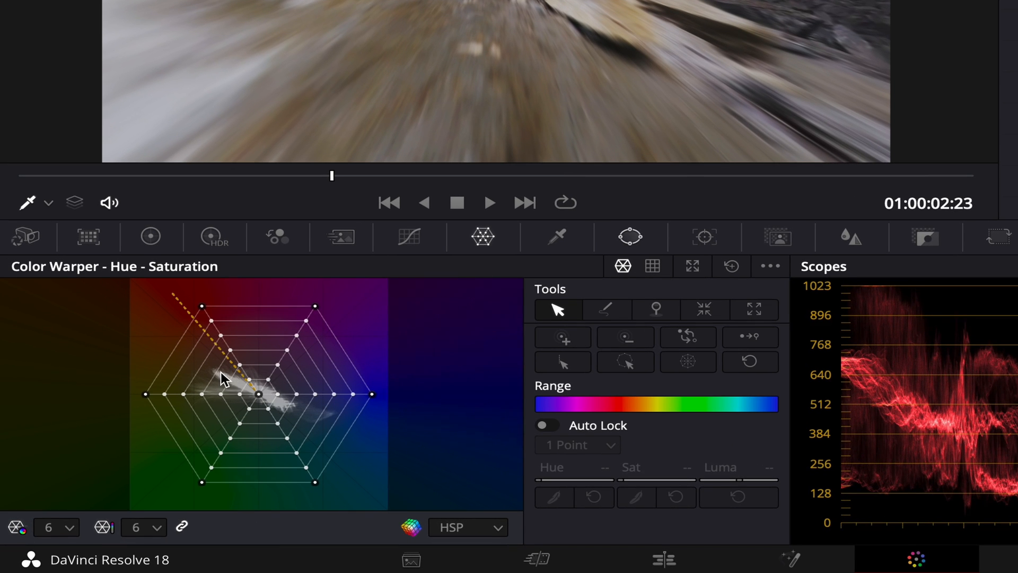
pyautogui.moveTo(222, 385)
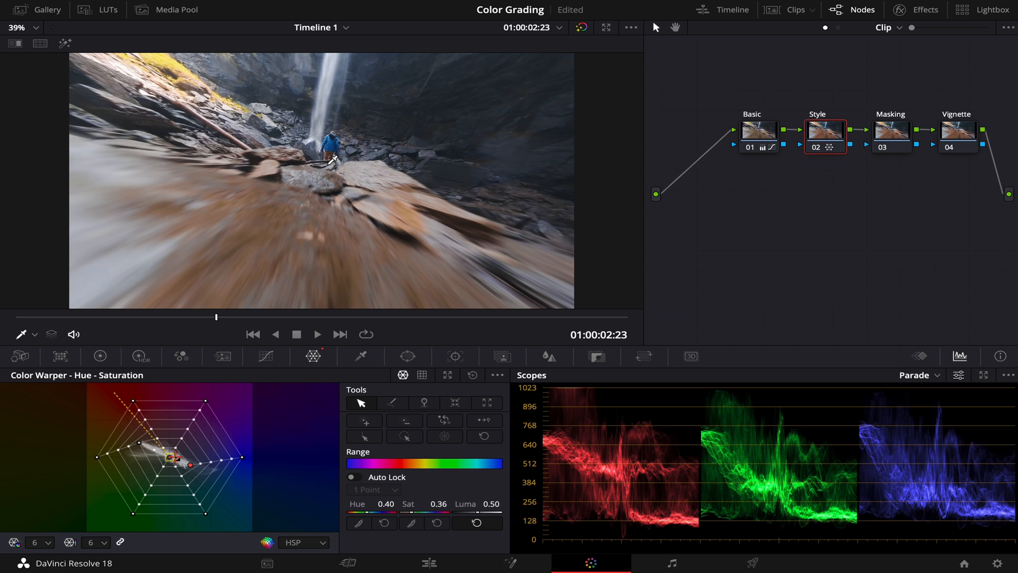
# Select the Masking node and add a circular power window framing the hiker and waterfall.
pyautogui.click(891, 130)
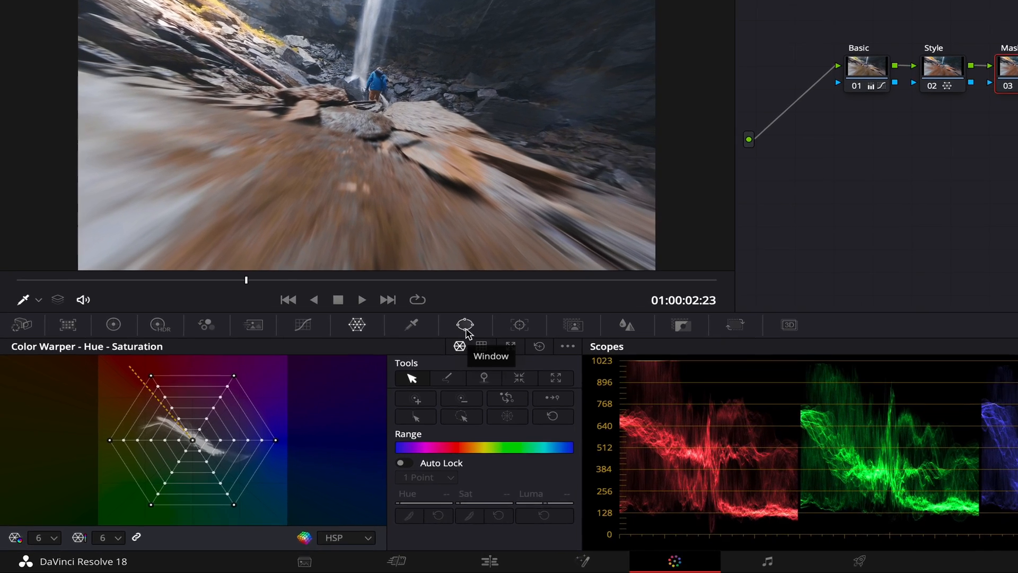
pyautogui.click(465, 324)
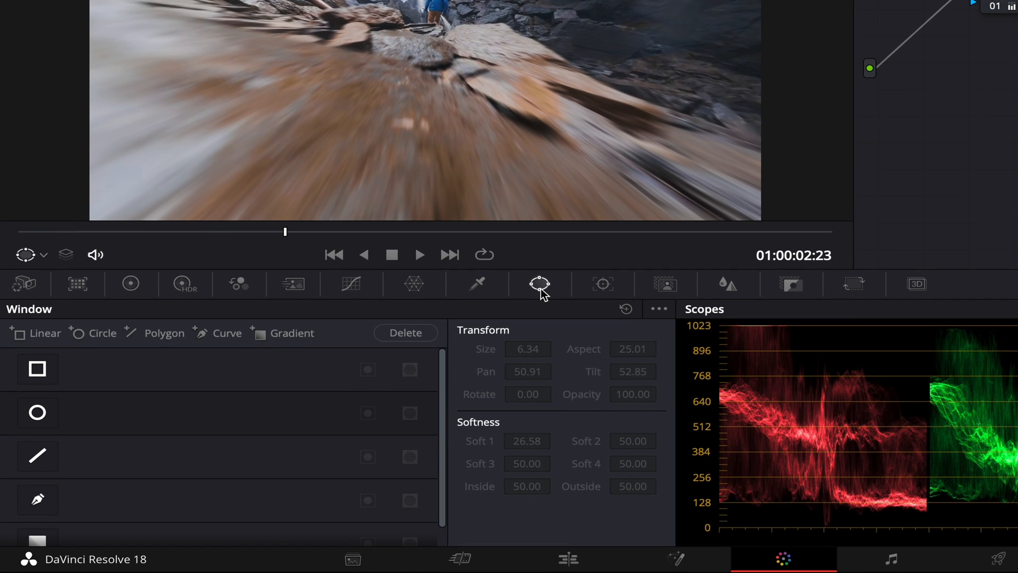
pyautogui.moveTo(40, 415)
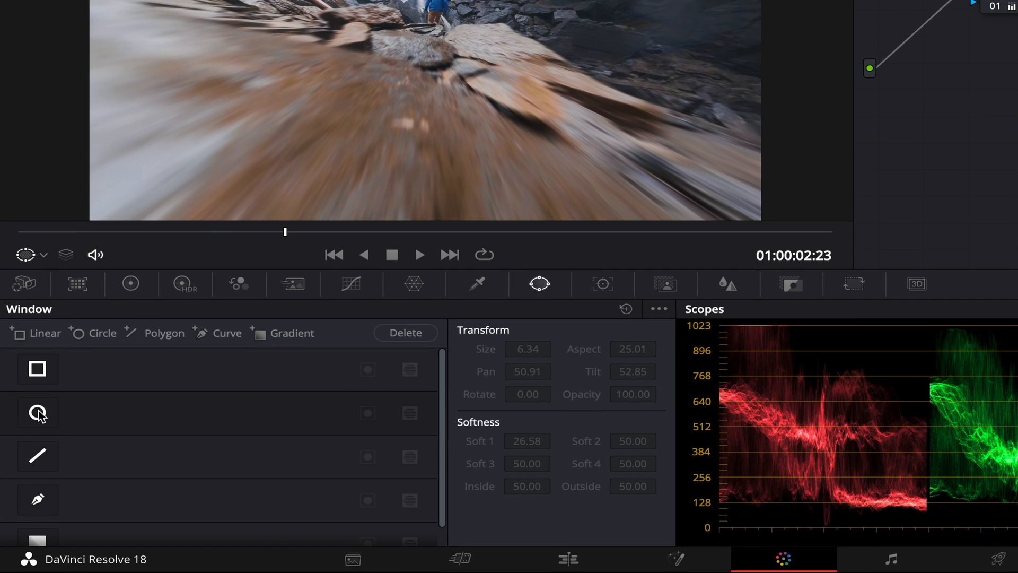
pyautogui.moveTo(82, 421)
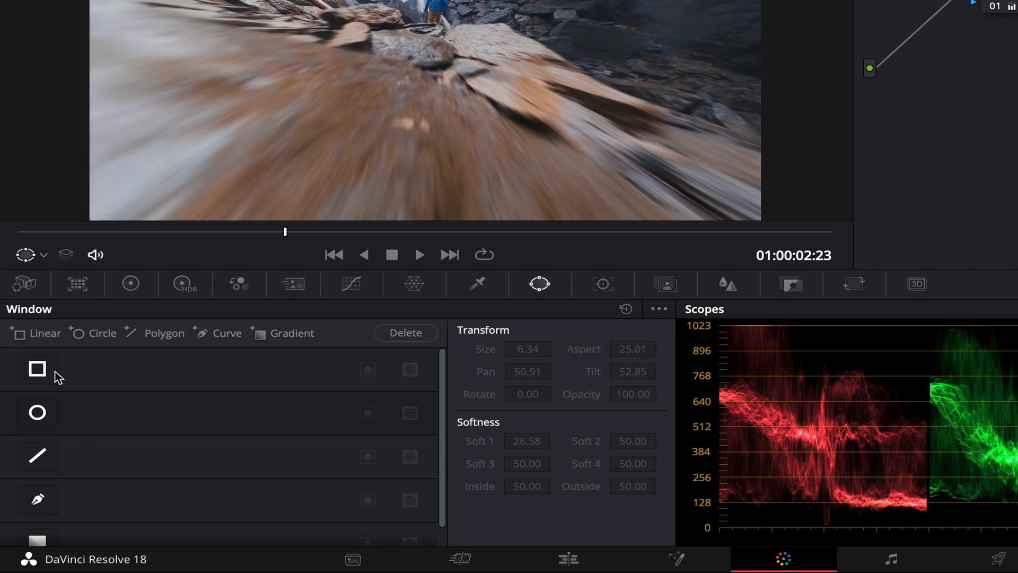
pyautogui.moveTo(39, 505)
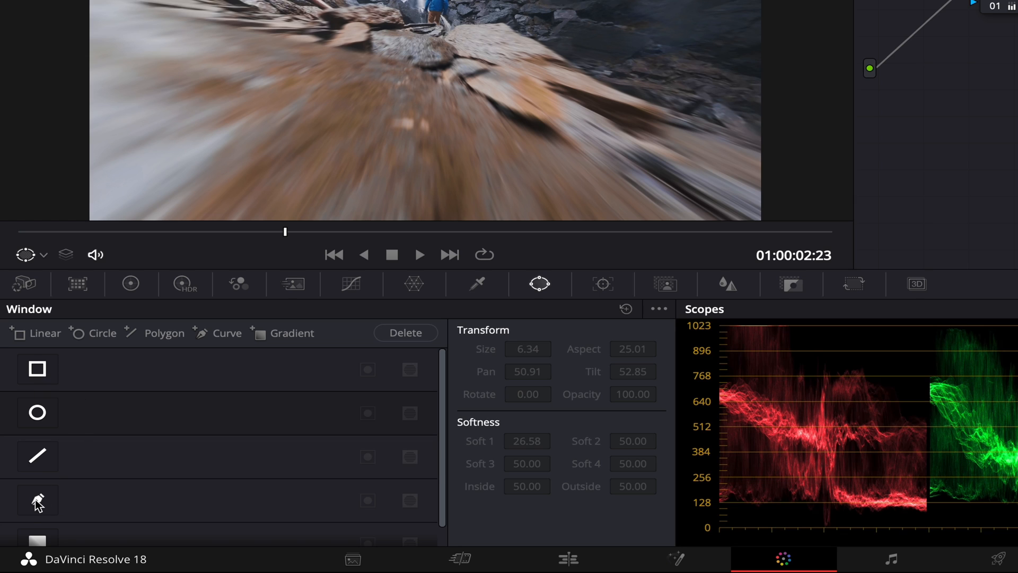
pyautogui.scroll(-3)
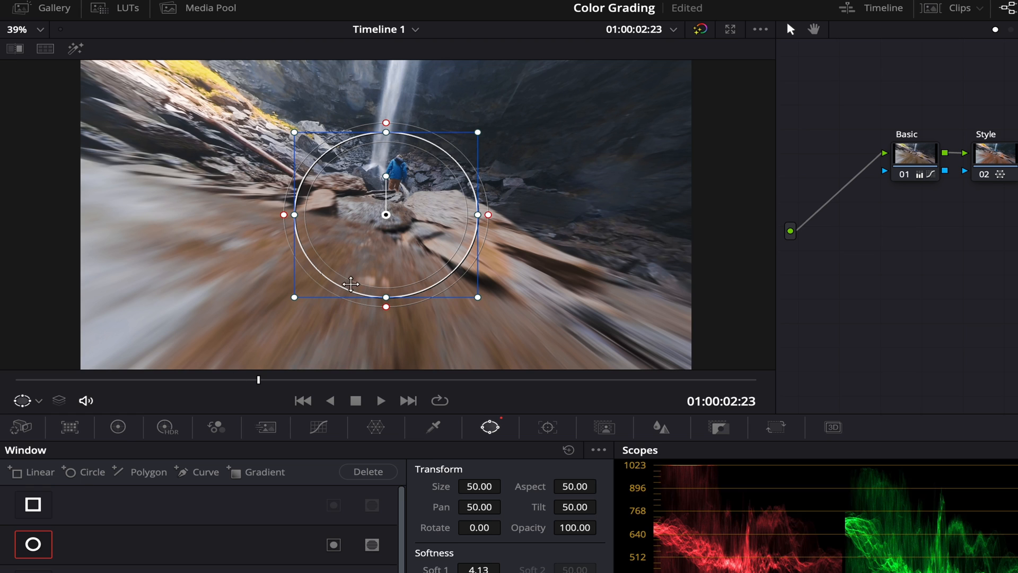
pyautogui.moveTo(476, 214)
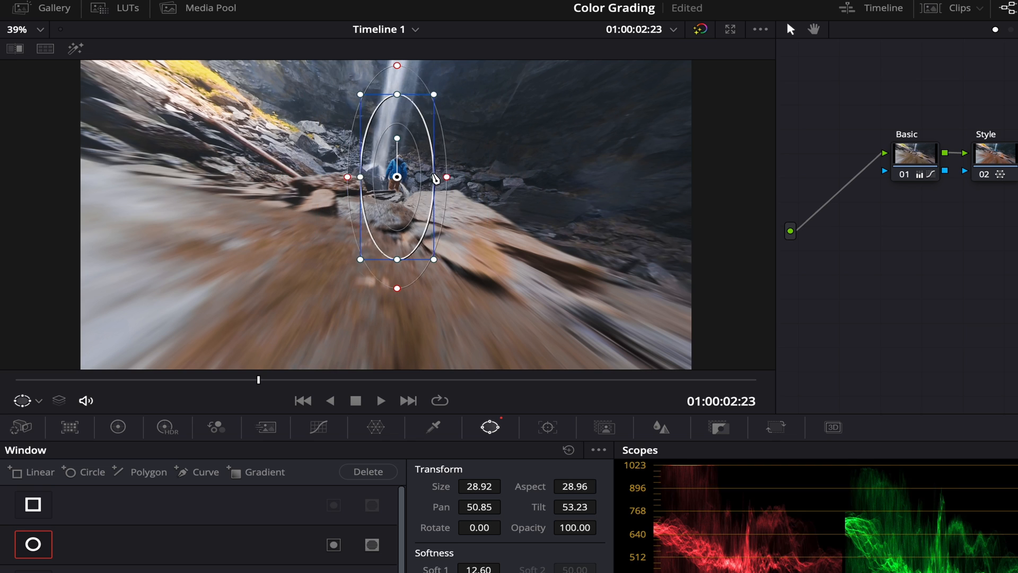
# Fit the ellipse around the hiker and track it forward and backward through the clip.
pyautogui.moveTo(397, 95); pyautogui.dragTo(397, 137)
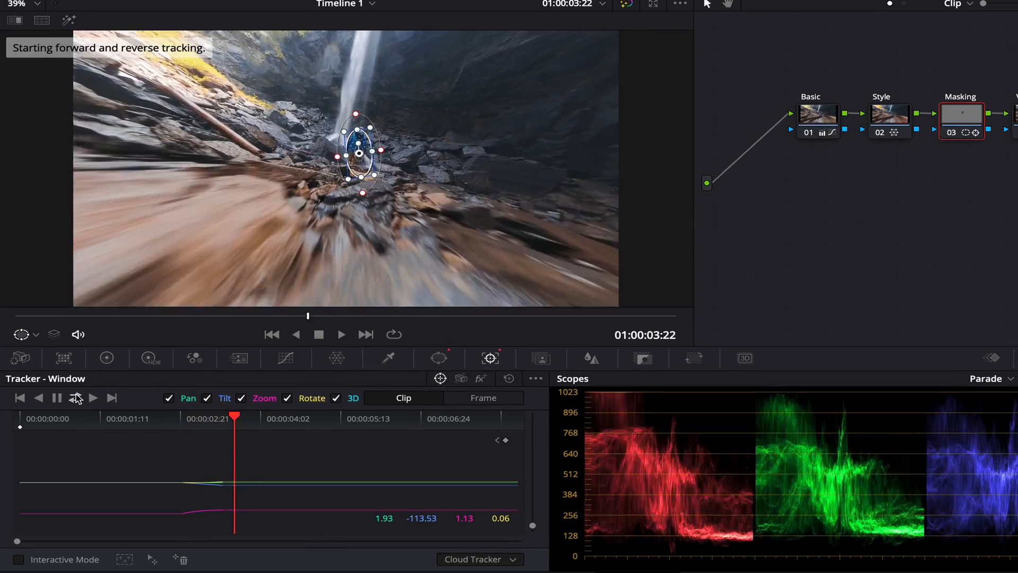
pyautogui.click(94, 397)
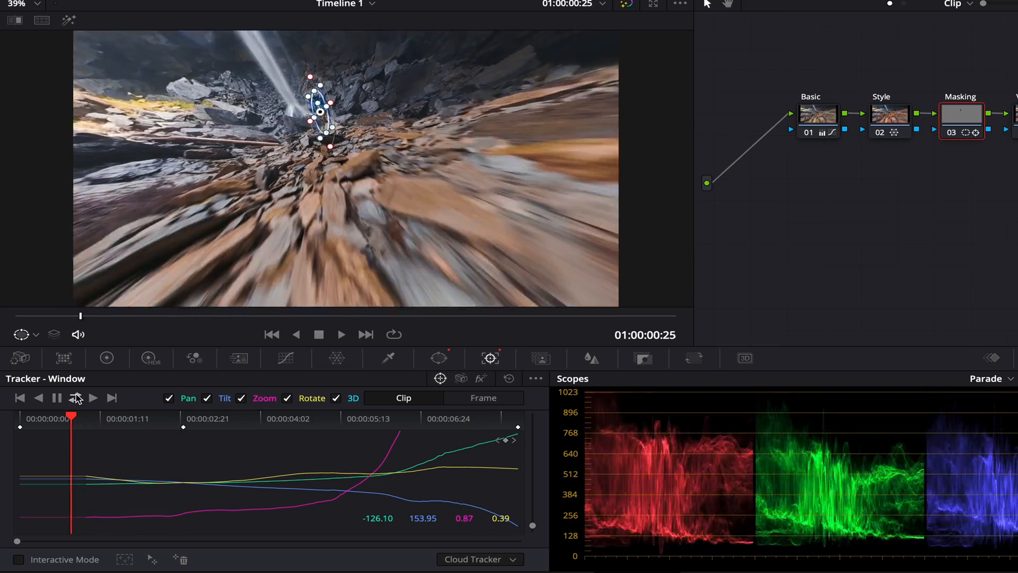
pyautogui.click(287, 358)
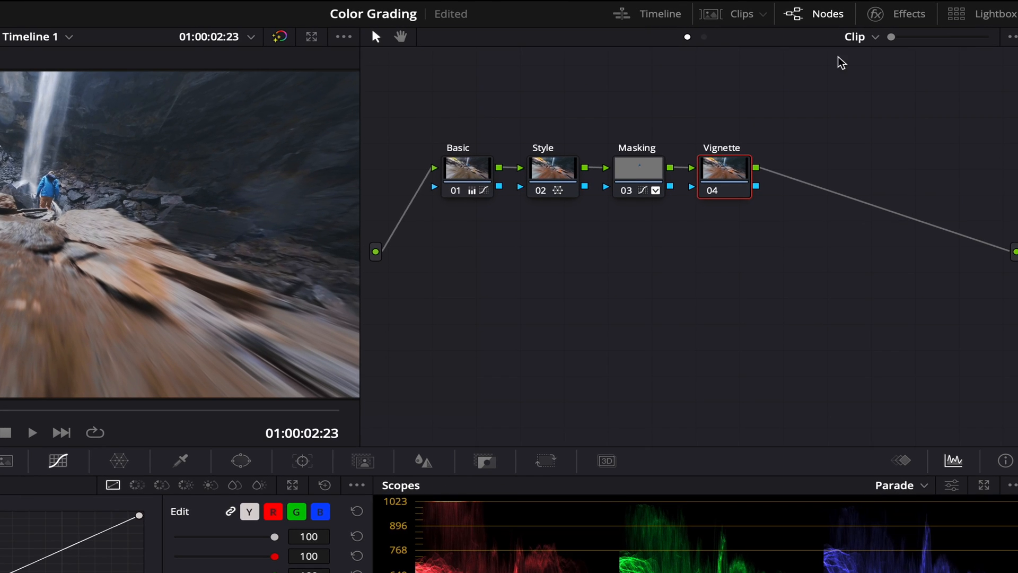
# Find Vignette in the Effects library (search 'vign') and apply it to node 04.
pyautogui.click(909, 14)
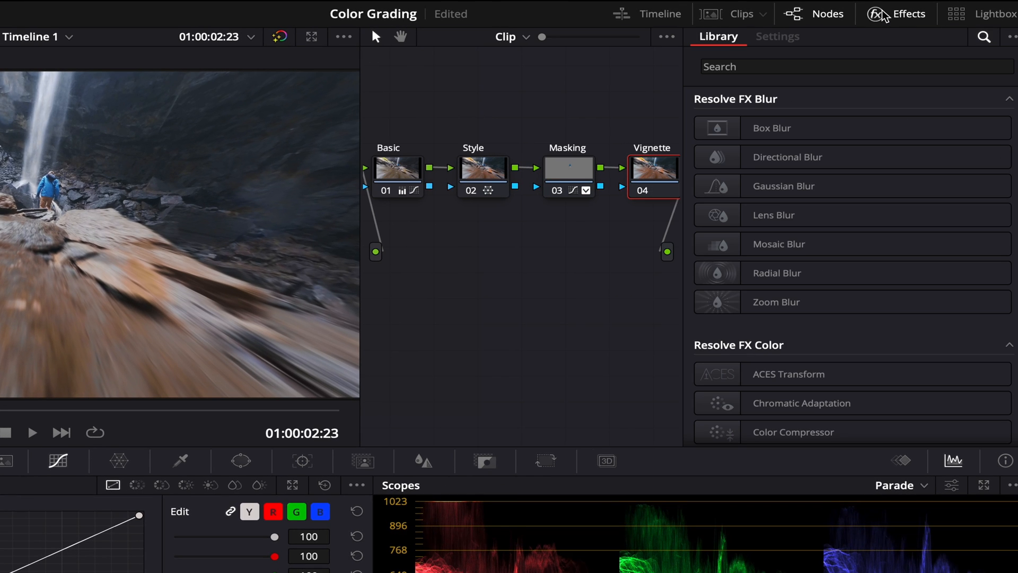
pyautogui.click(845, 65)
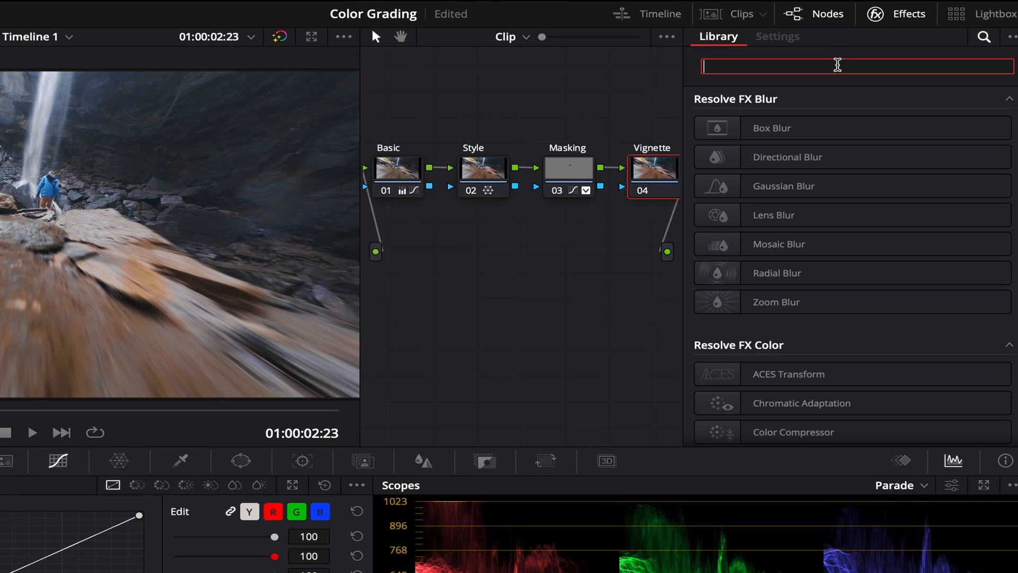
pyautogui.write('vign')
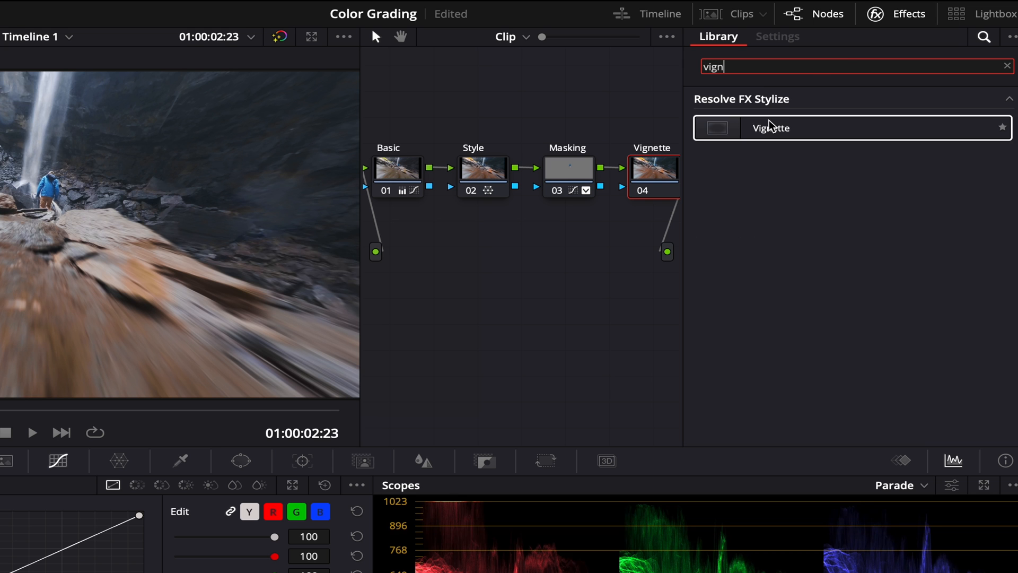
pyautogui.doubleClick(770, 127)
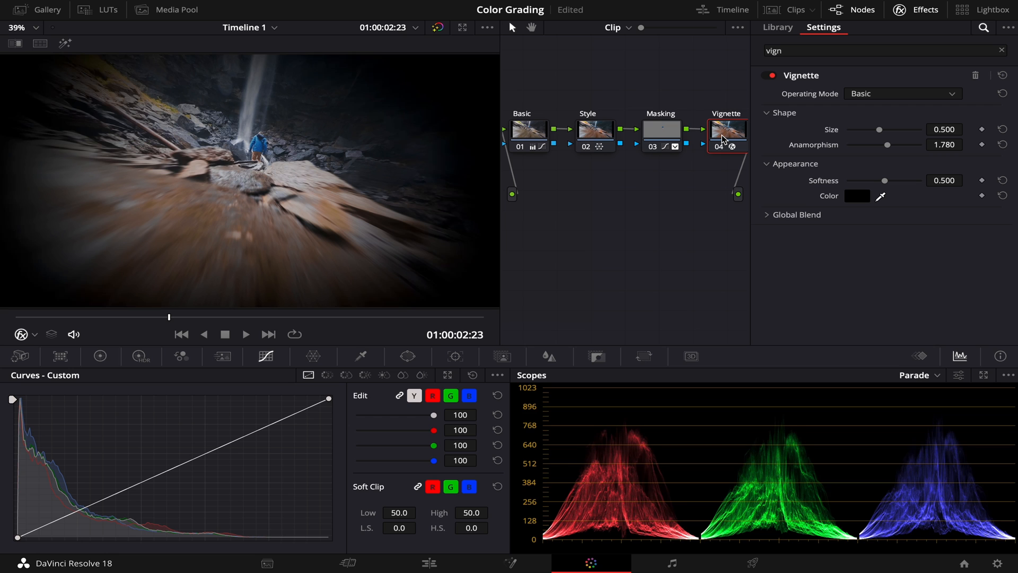
pyautogui.moveTo(726, 138)
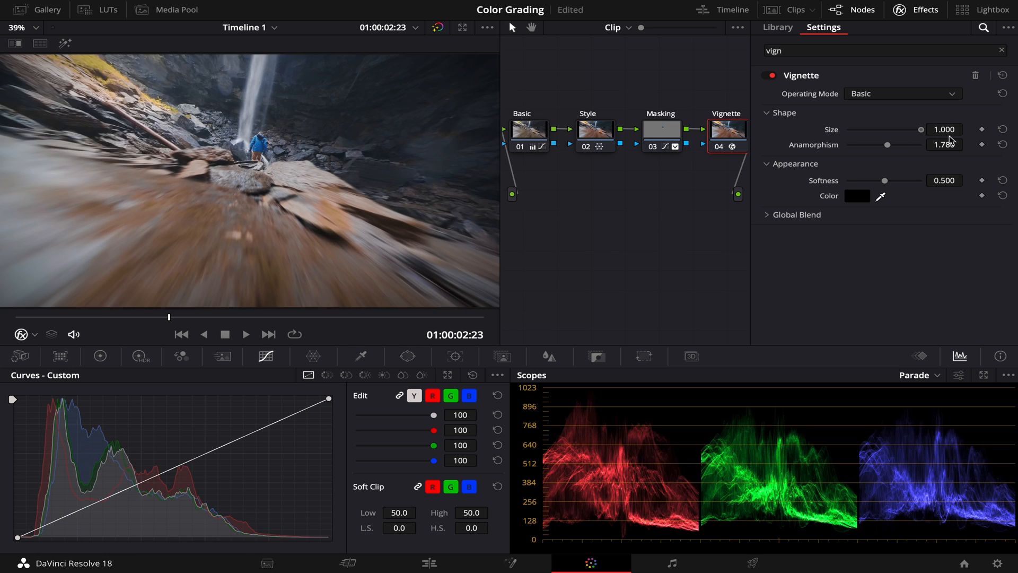
pyautogui.moveTo(919, 168)
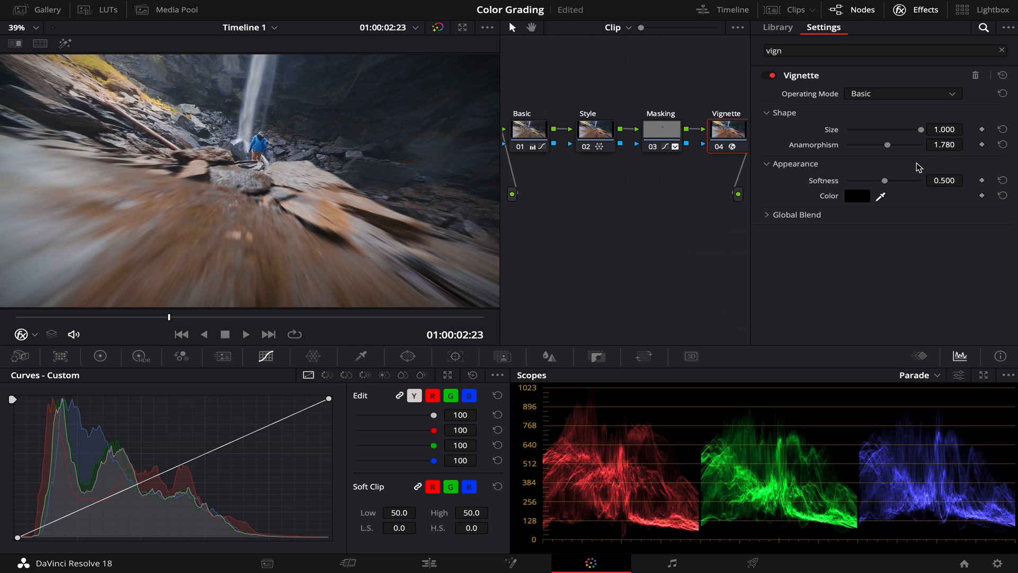
# Set the vignette's Global Blend to 0.500 and put away the Effects library.
pyautogui.click(796, 214)
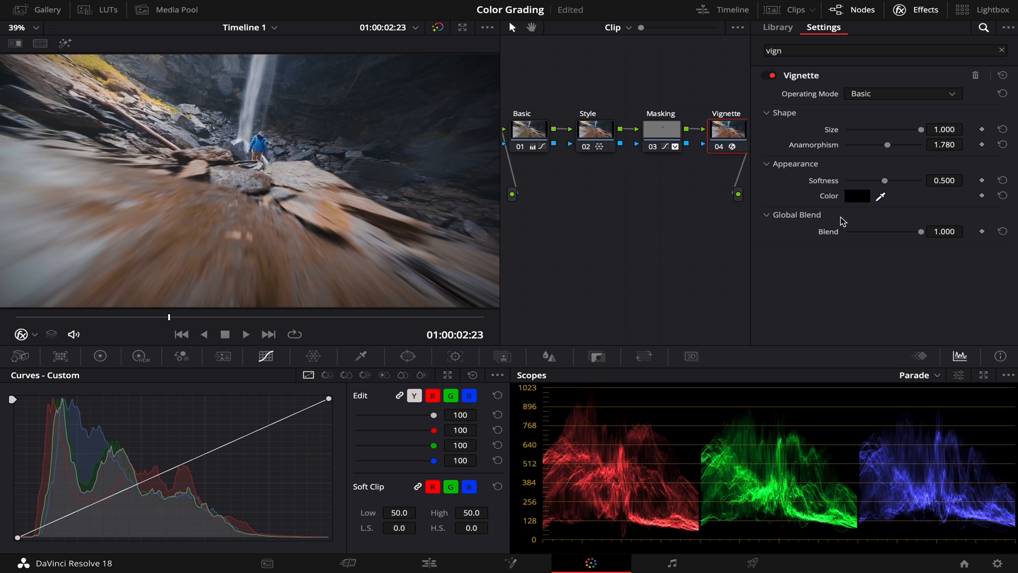
pyautogui.doubleClick(943, 232)
pyautogui.write('0.500')
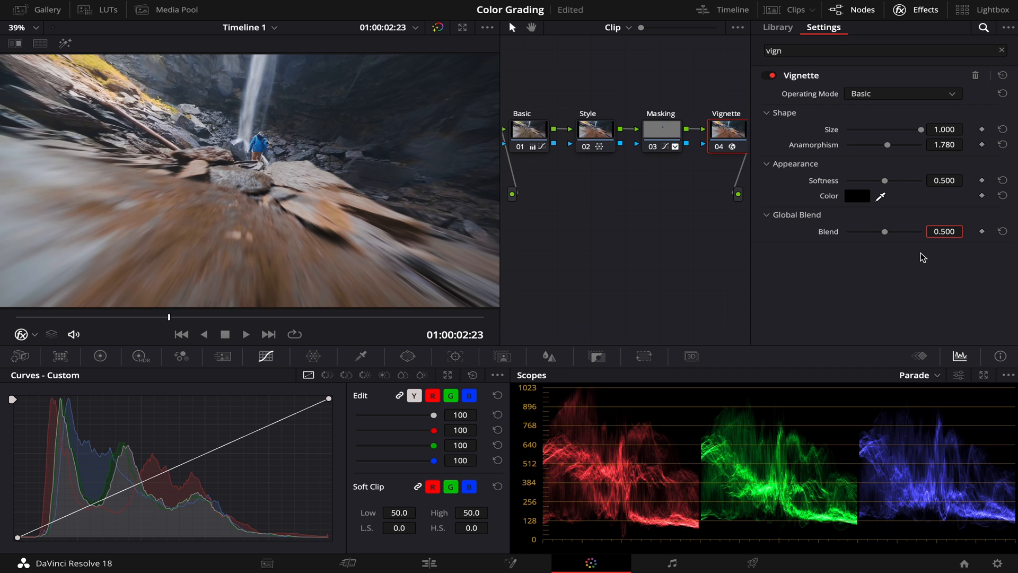
pyautogui.click(924, 9)
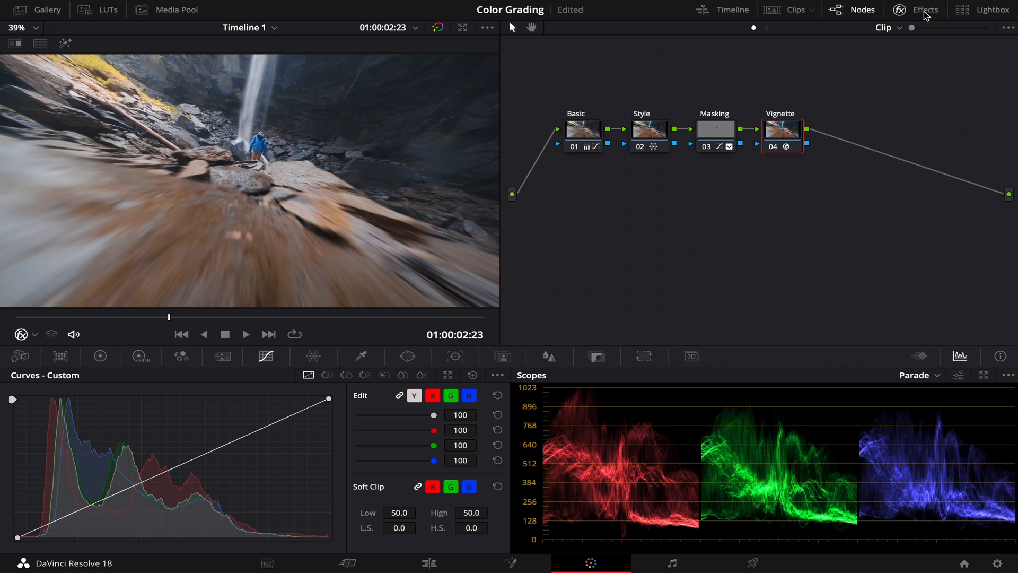
pyautogui.moveTo(864, 106)
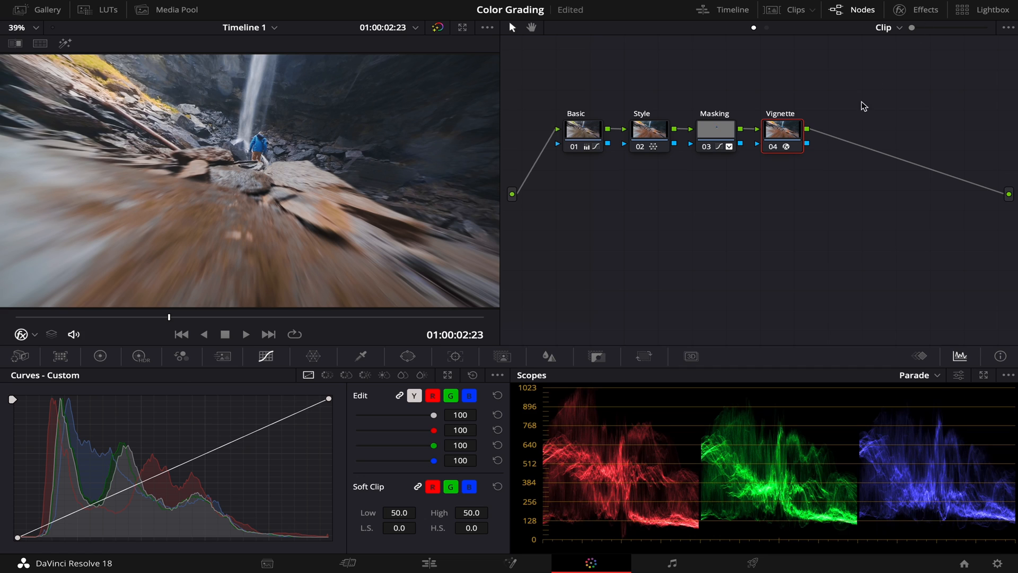
pyautogui.moveTo(817, 188)
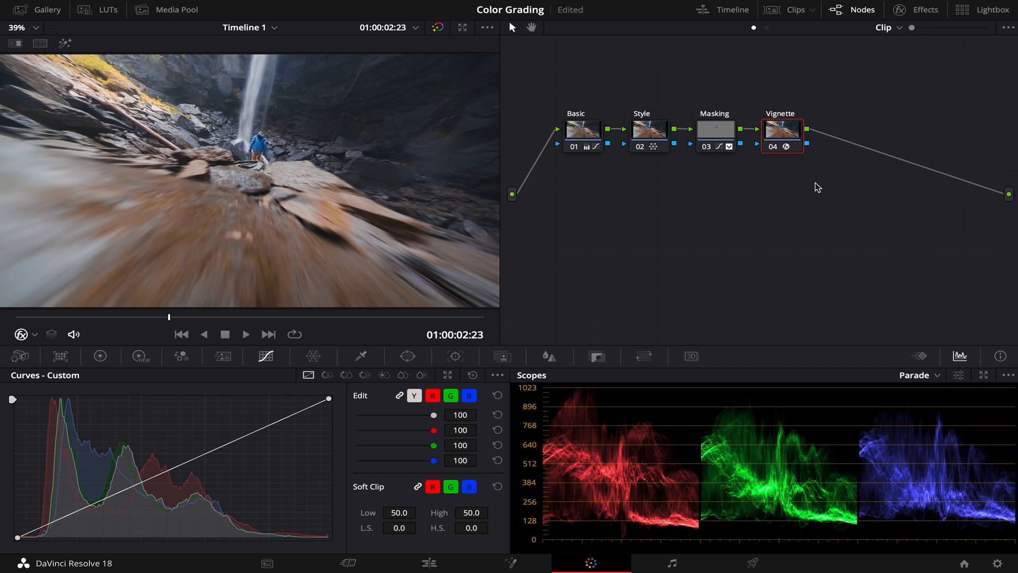